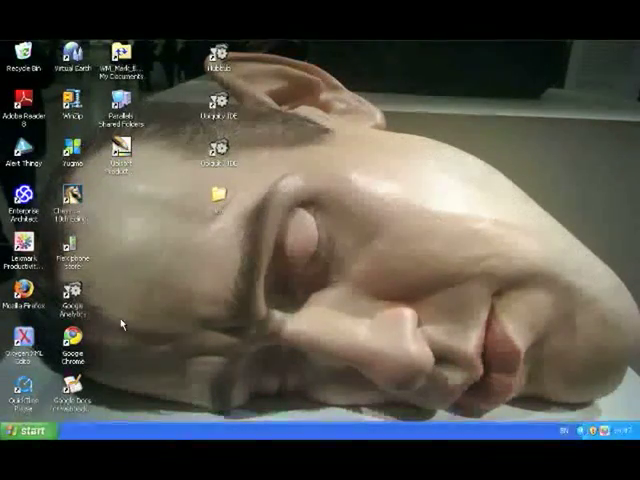
Step: Open the Windows XP Start menu
click(25, 432)
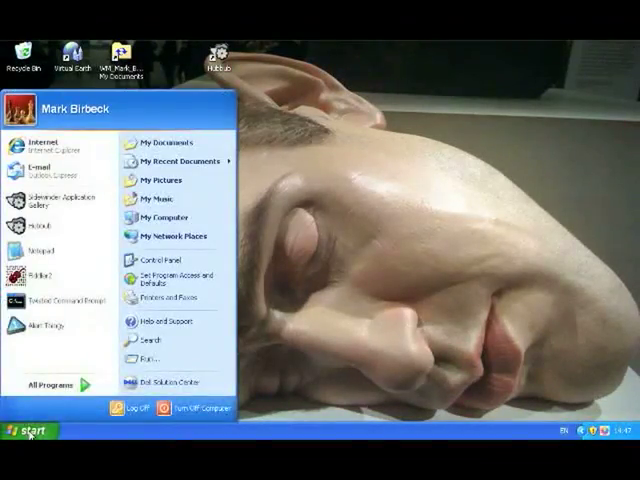
Step: Launch Hubbub from the Start menu
click(25, 431)
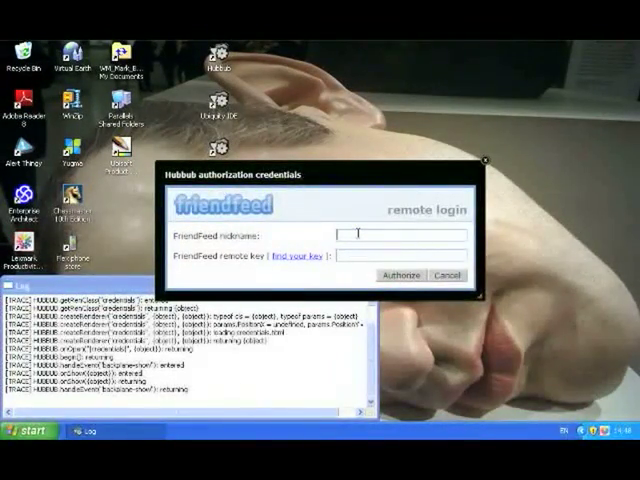
Step: Authorize FriendFeed with nickname 'markdibe' and its remote key
text(markdibe)
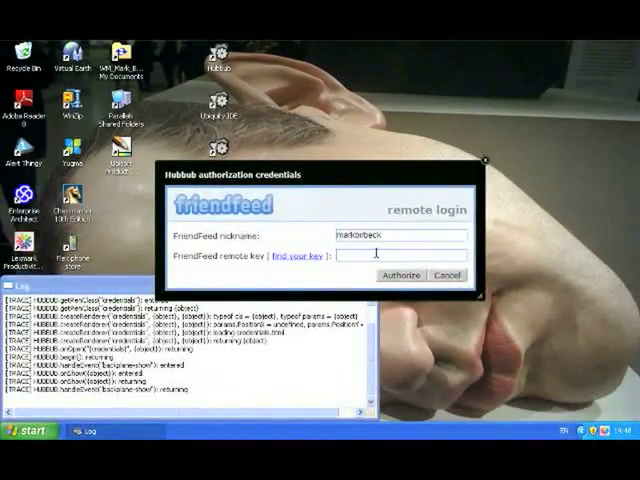
text(•••••)
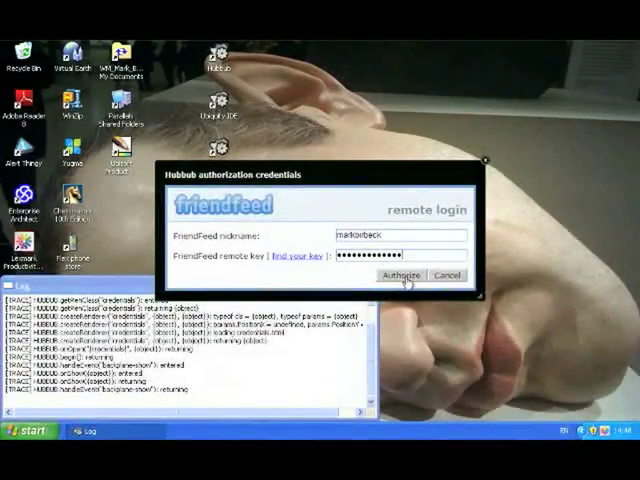
click(401, 275)
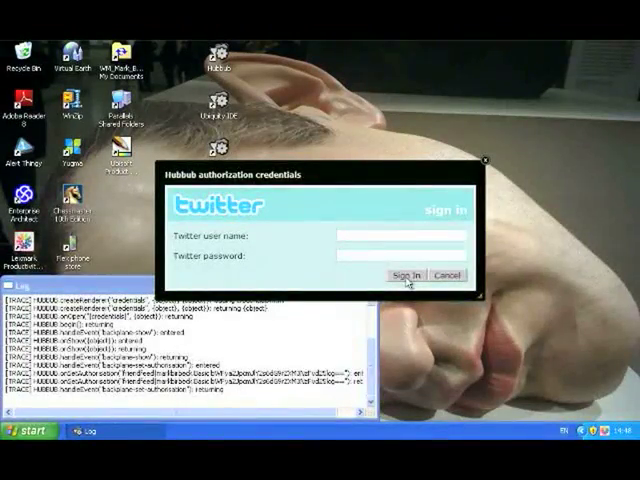
click(400, 234)
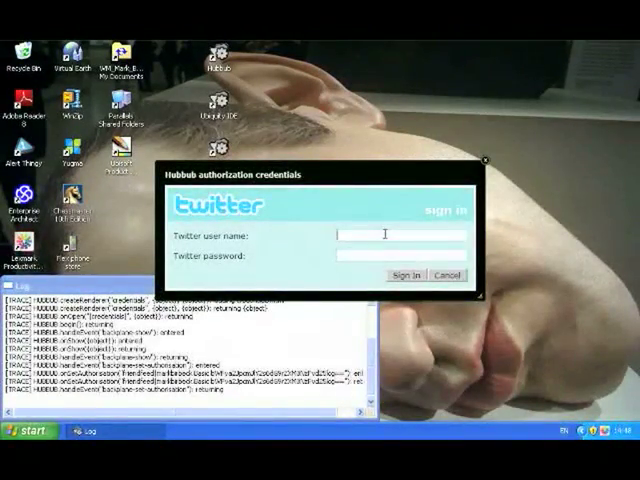
text(markorbeck)
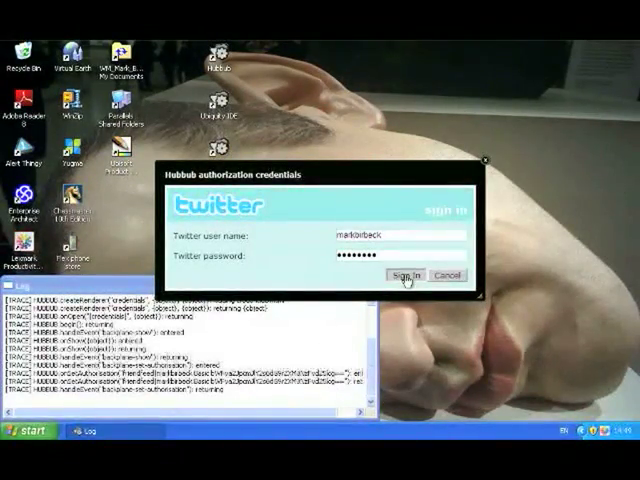
click(403, 275)
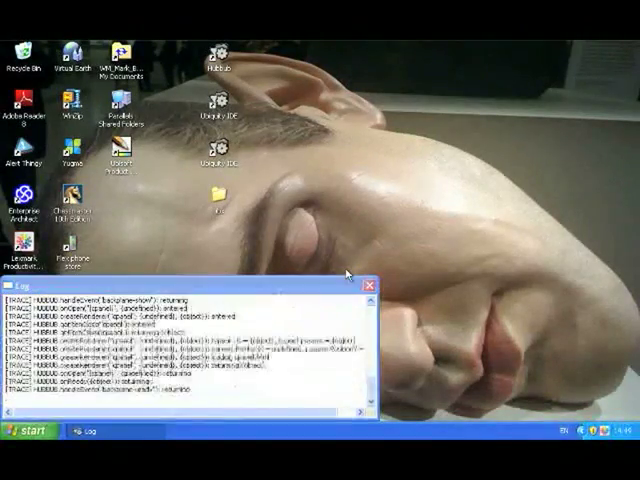